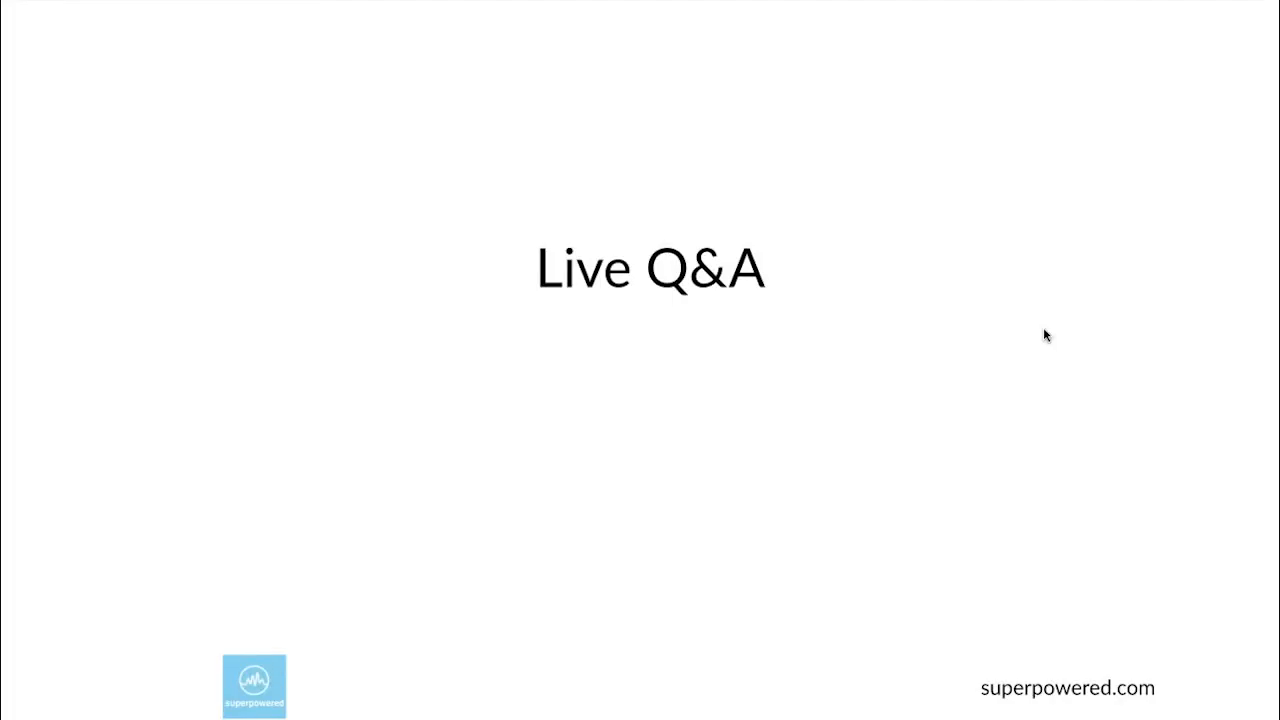
{"action": "mouse_move", "coordinate": [1032, 260]}
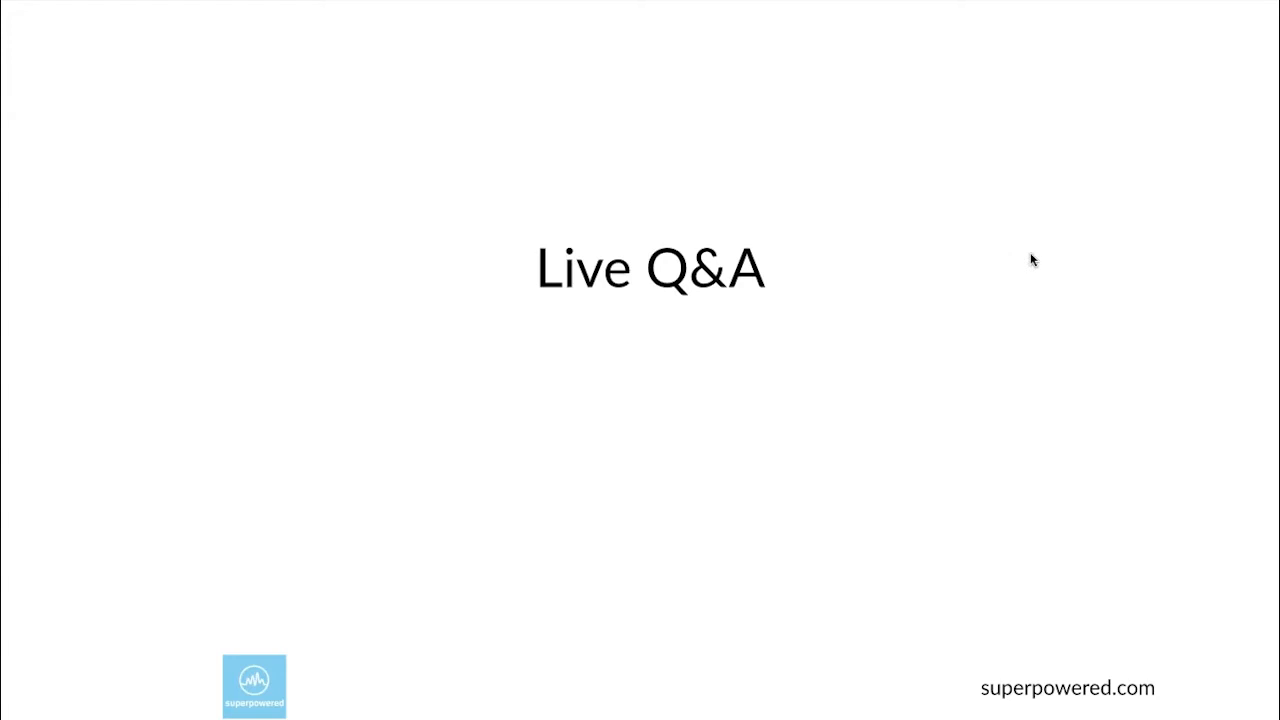
{"action": "mouse_move", "coordinate": [1084, 272]}
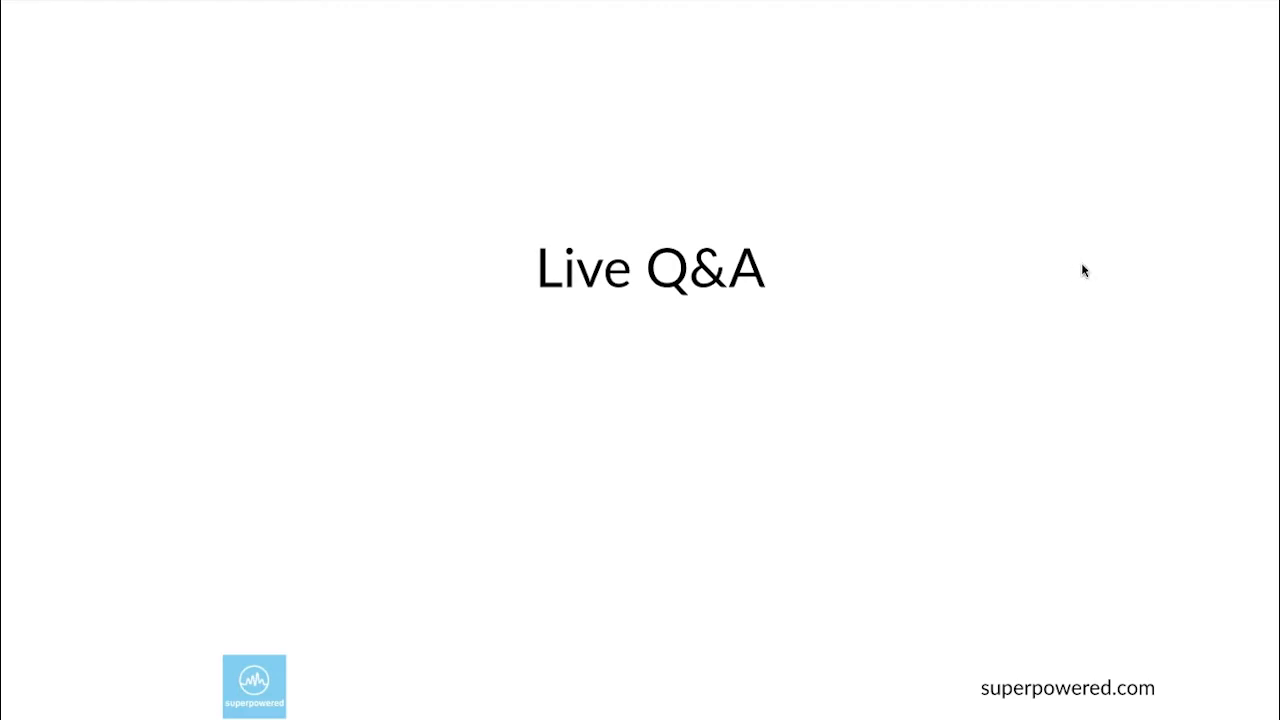
{"action": "mouse_move", "coordinate": [1084, 280]}
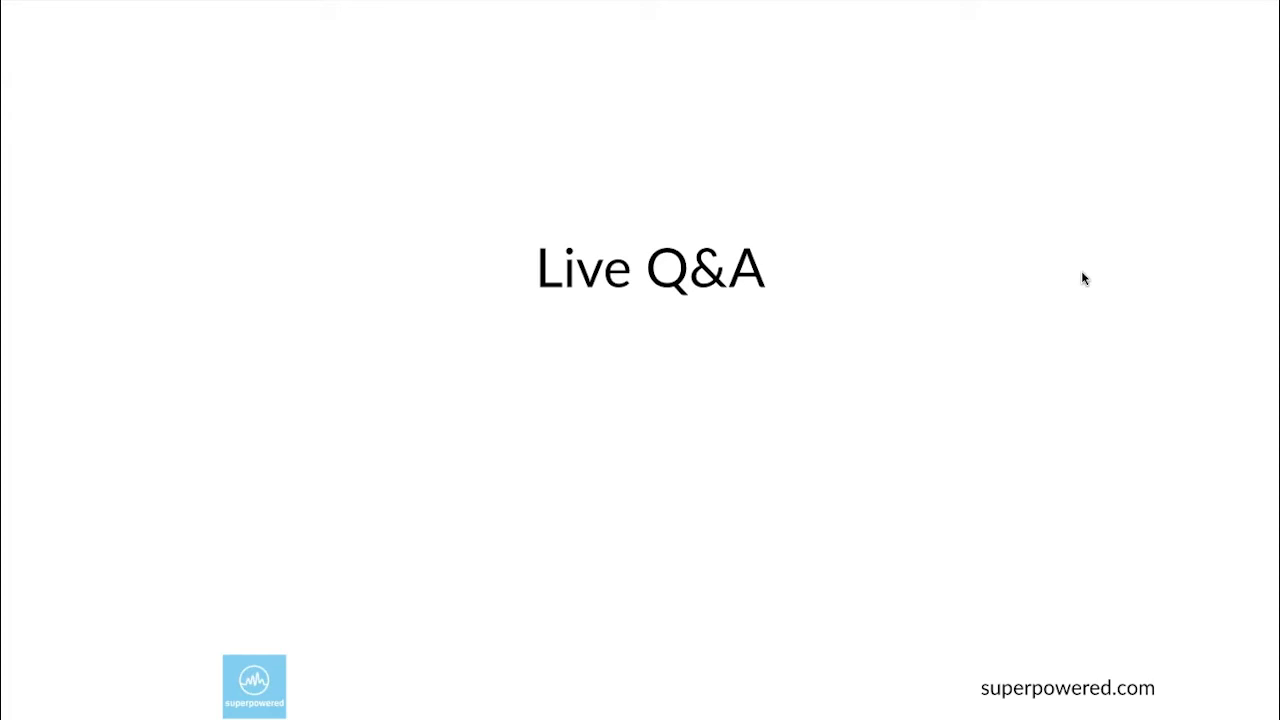
{"action": "mouse_move", "coordinate": [1084, 284]}
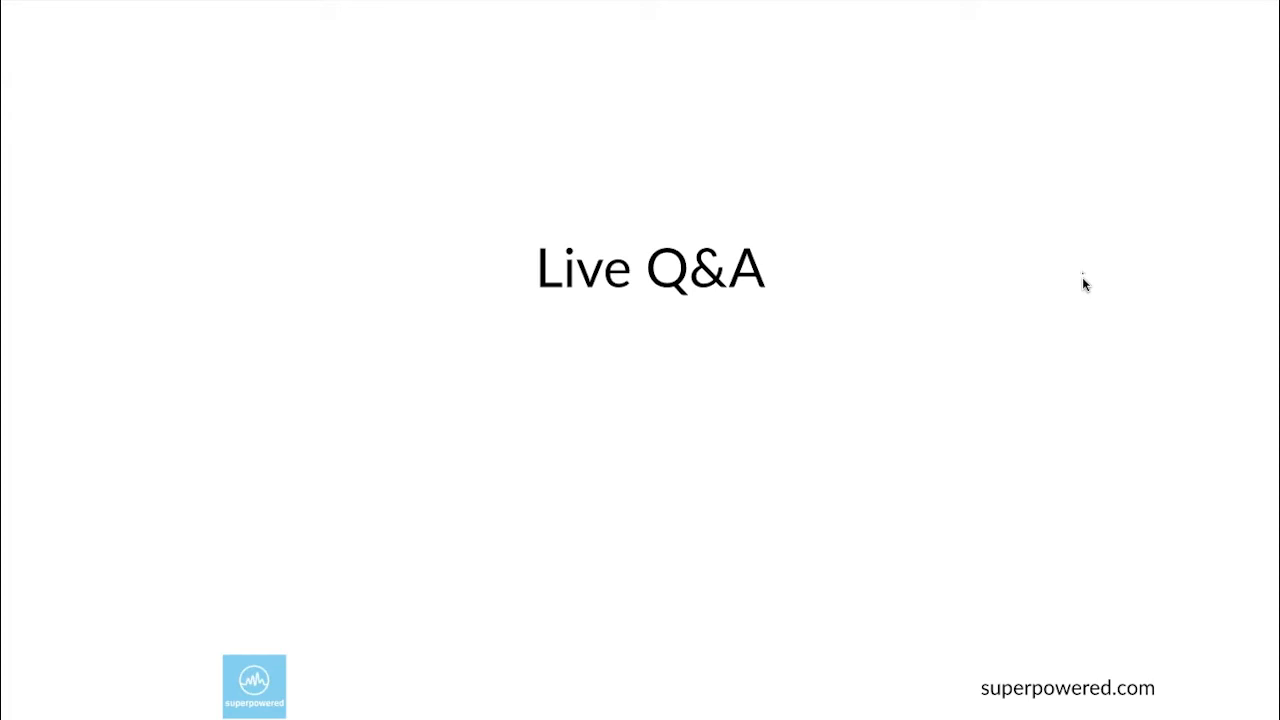
{"action": "mouse_move", "coordinate": [1084, 288]}
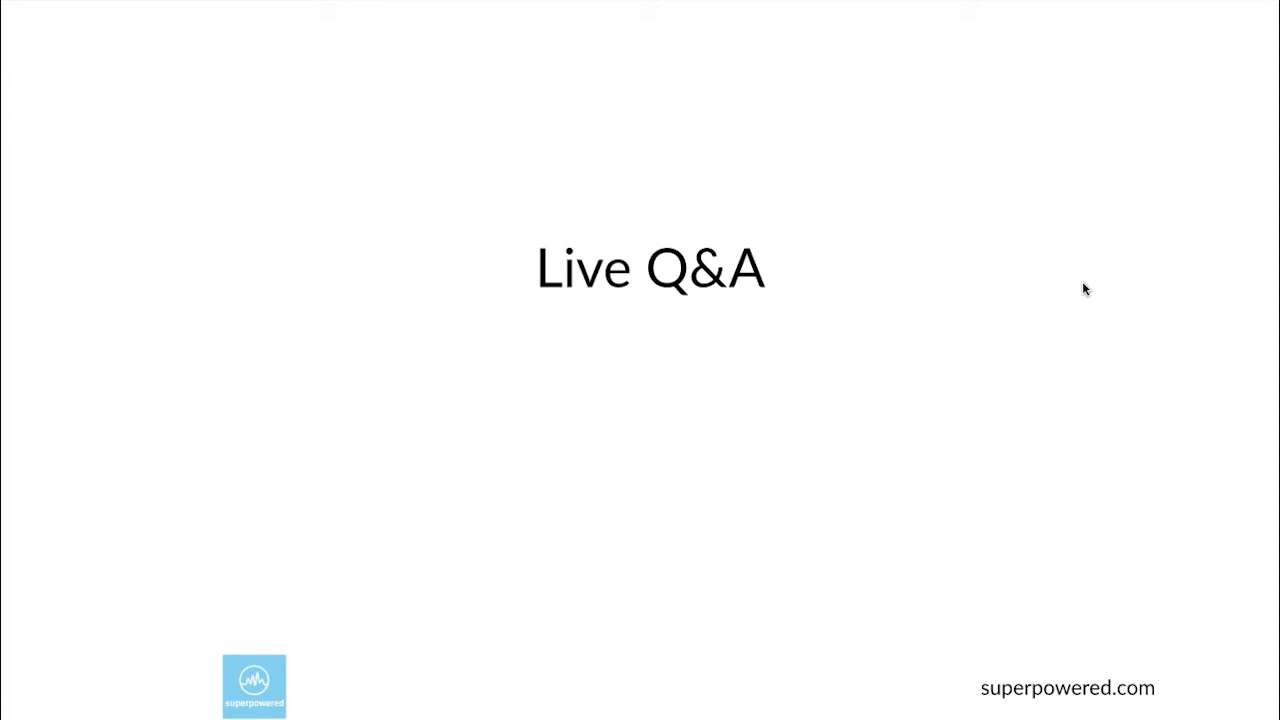
{"action": "mouse_move", "coordinate": [1080, 296]}
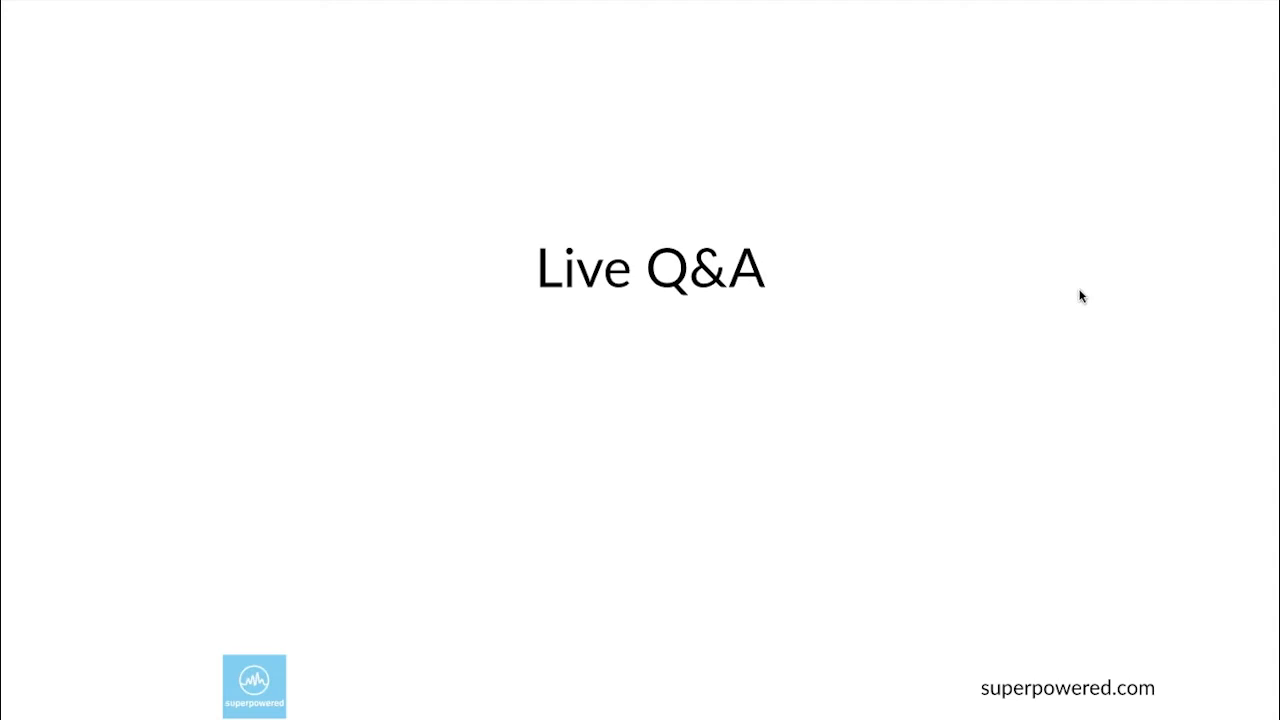
{"action": "mouse_move", "coordinate": [1080, 300]}
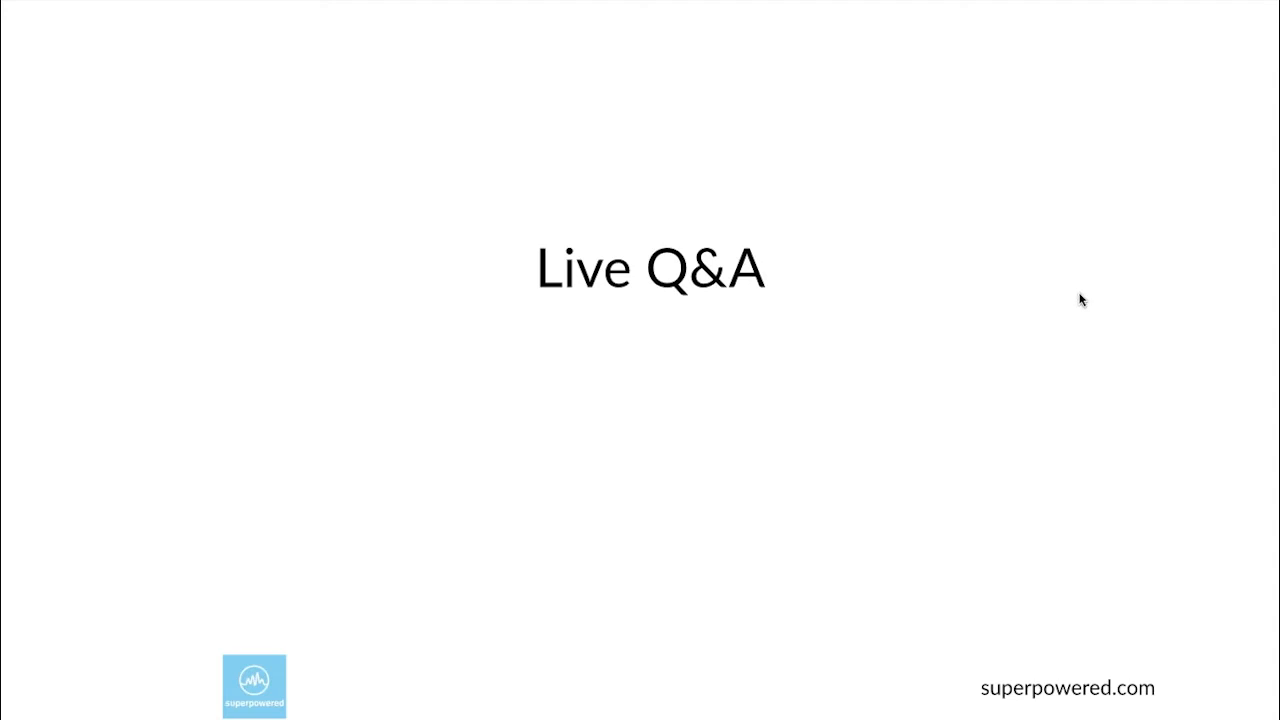
{"action": "mouse_move", "coordinate": [1080, 294]}
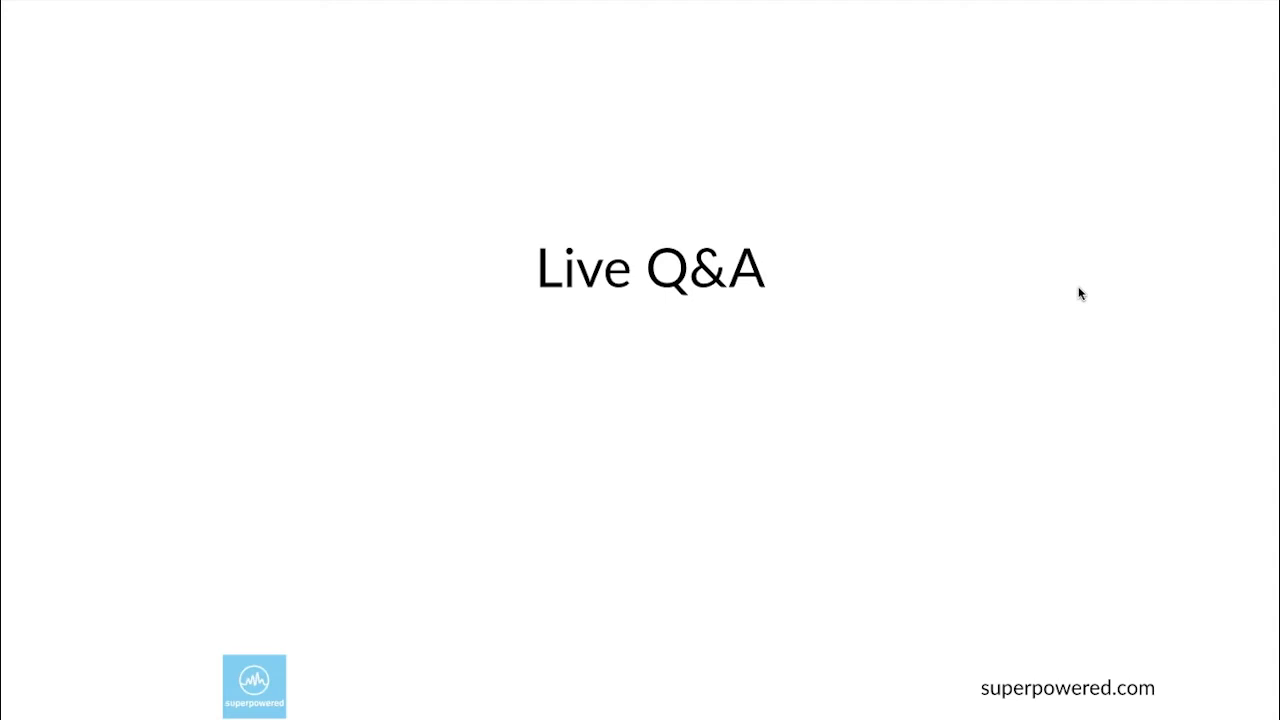
{"action": "mouse_move", "coordinate": [1082, 276]}
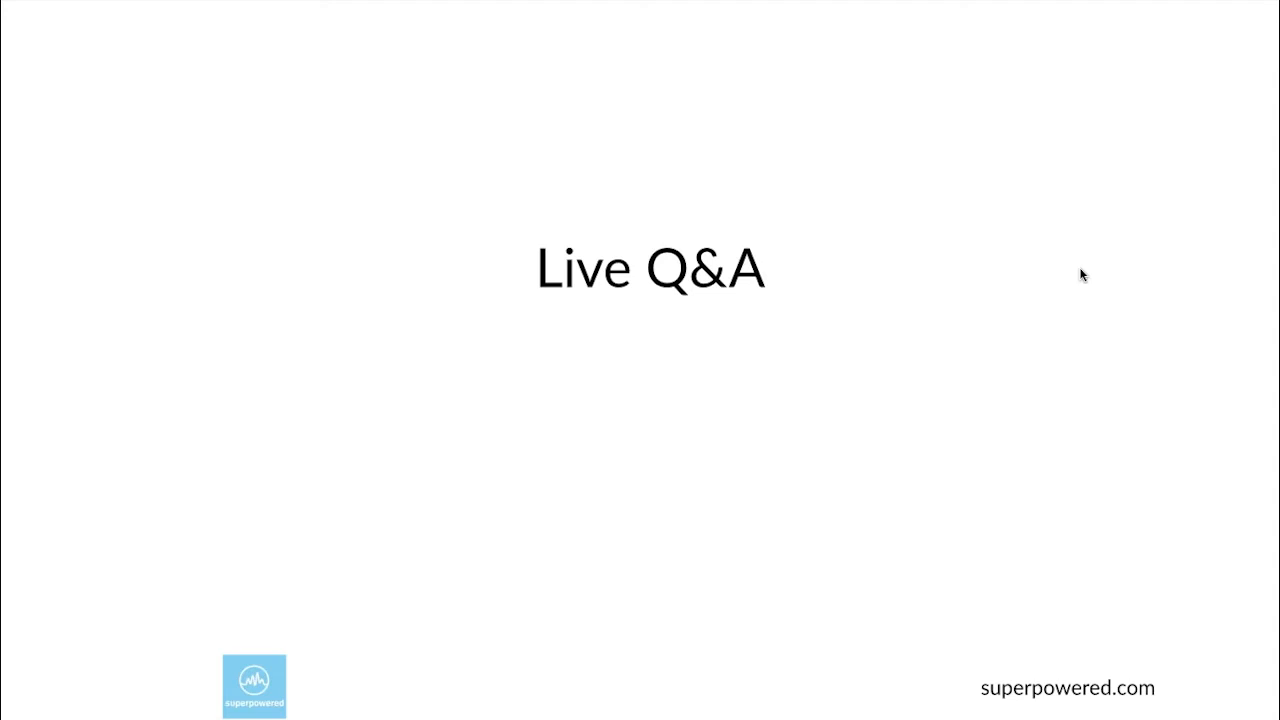
{"action": "mouse_move", "coordinate": [1082, 340]}
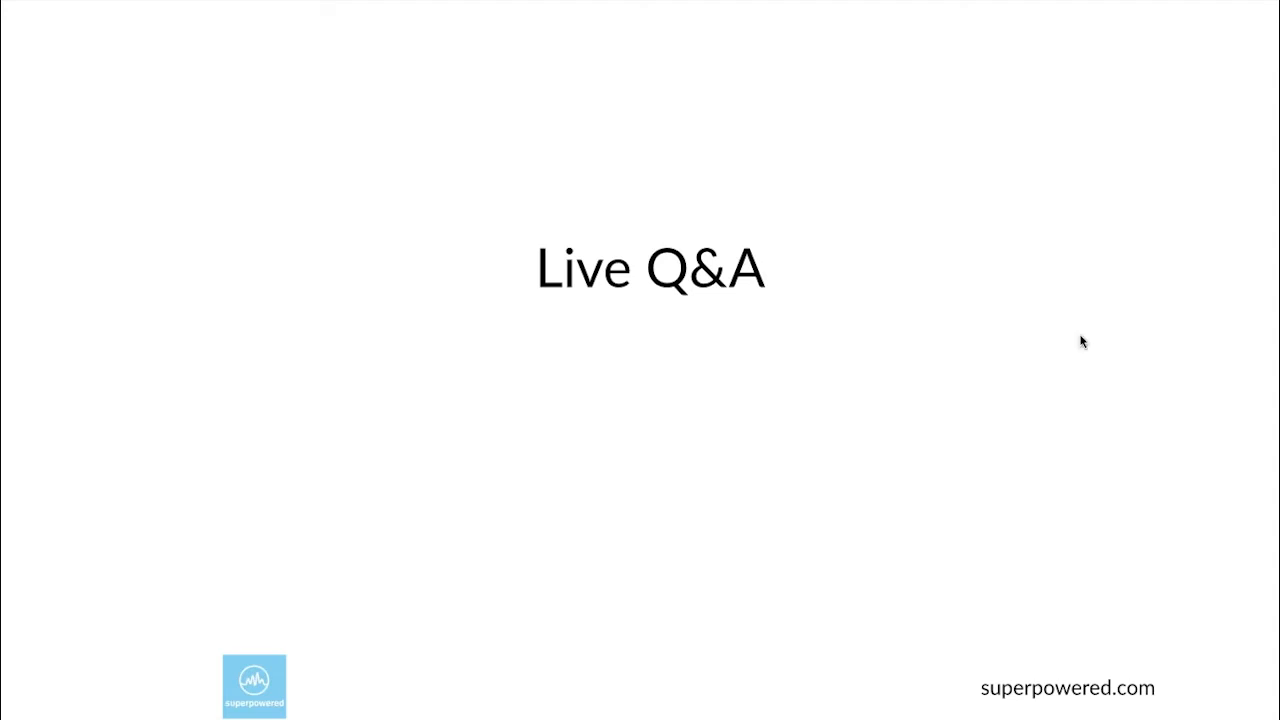
{"action": "mouse_move", "coordinate": [1080, 272]}
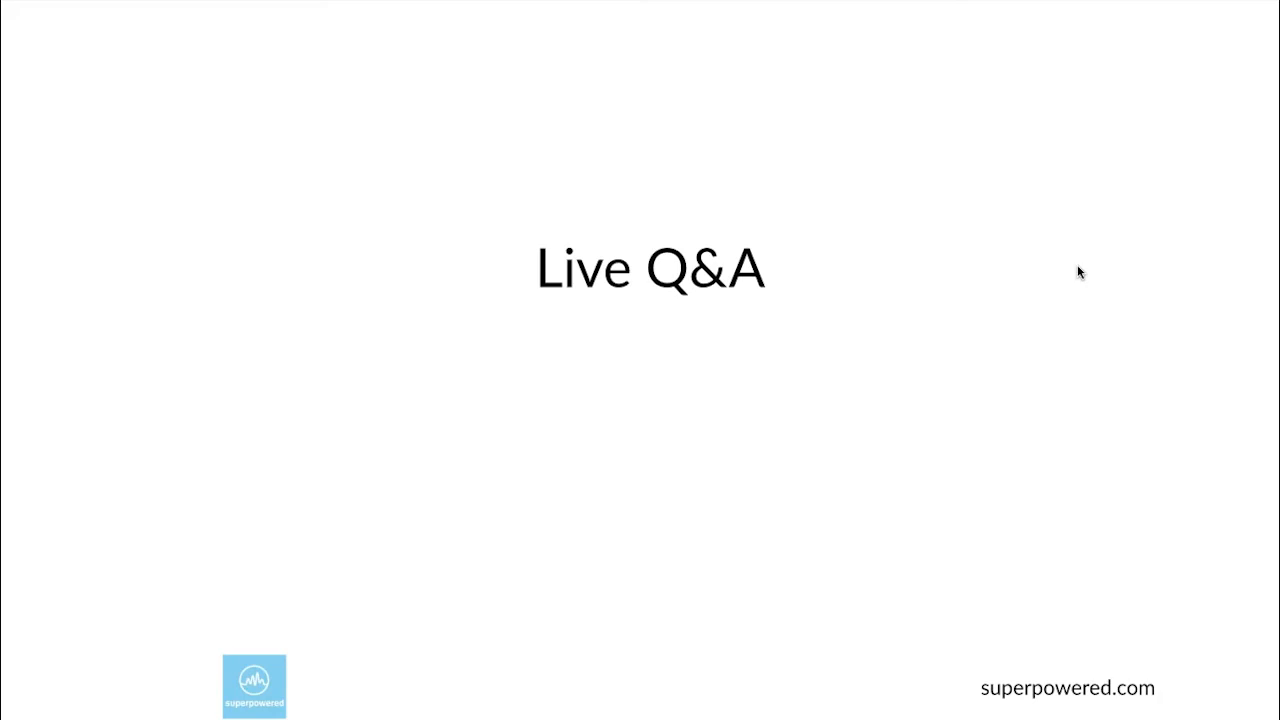
{"action": "mouse_move", "coordinate": [1080, 264]}
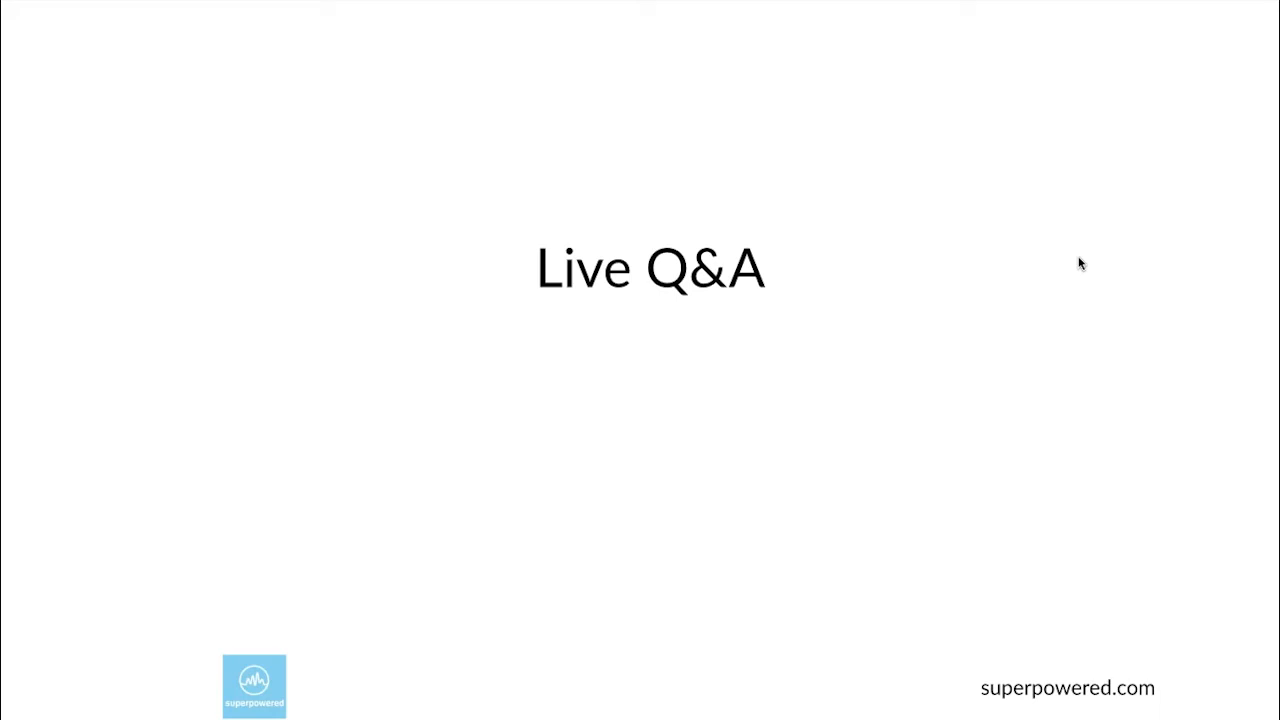
{"action": "mouse_move", "coordinate": [1080, 280]}
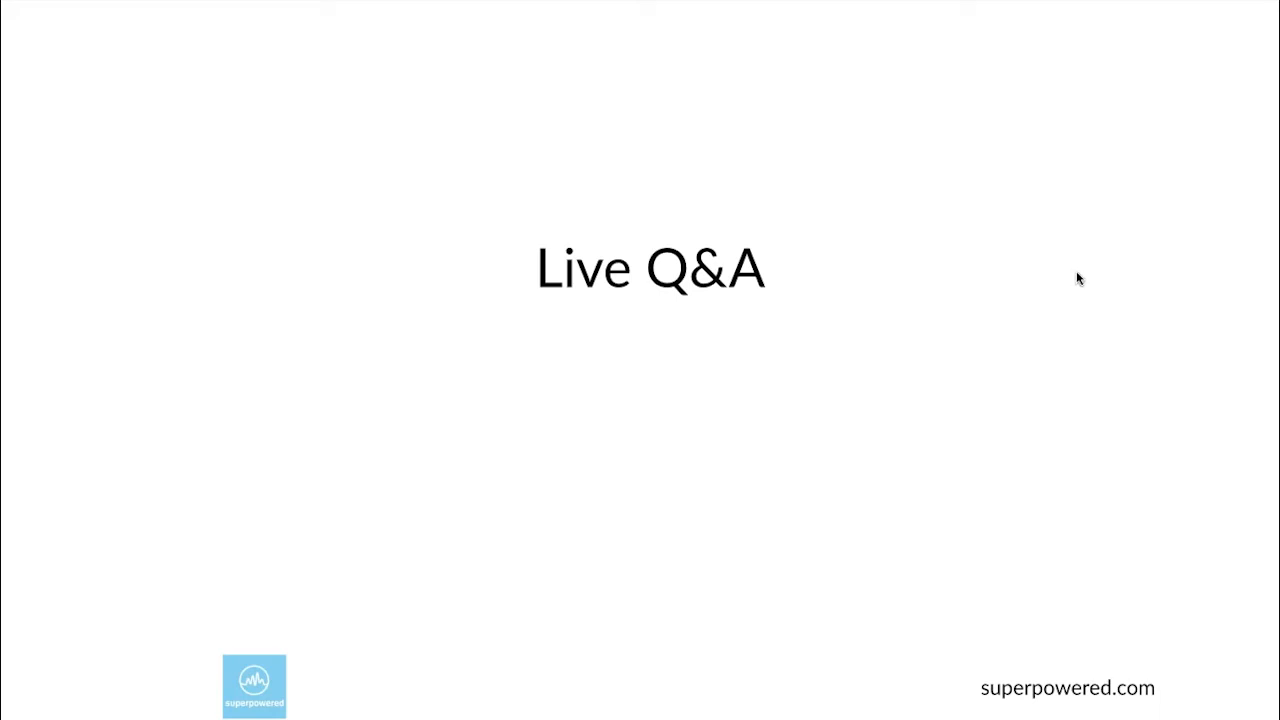
{"action": "mouse_move", "coordinate": [1016, 318]}
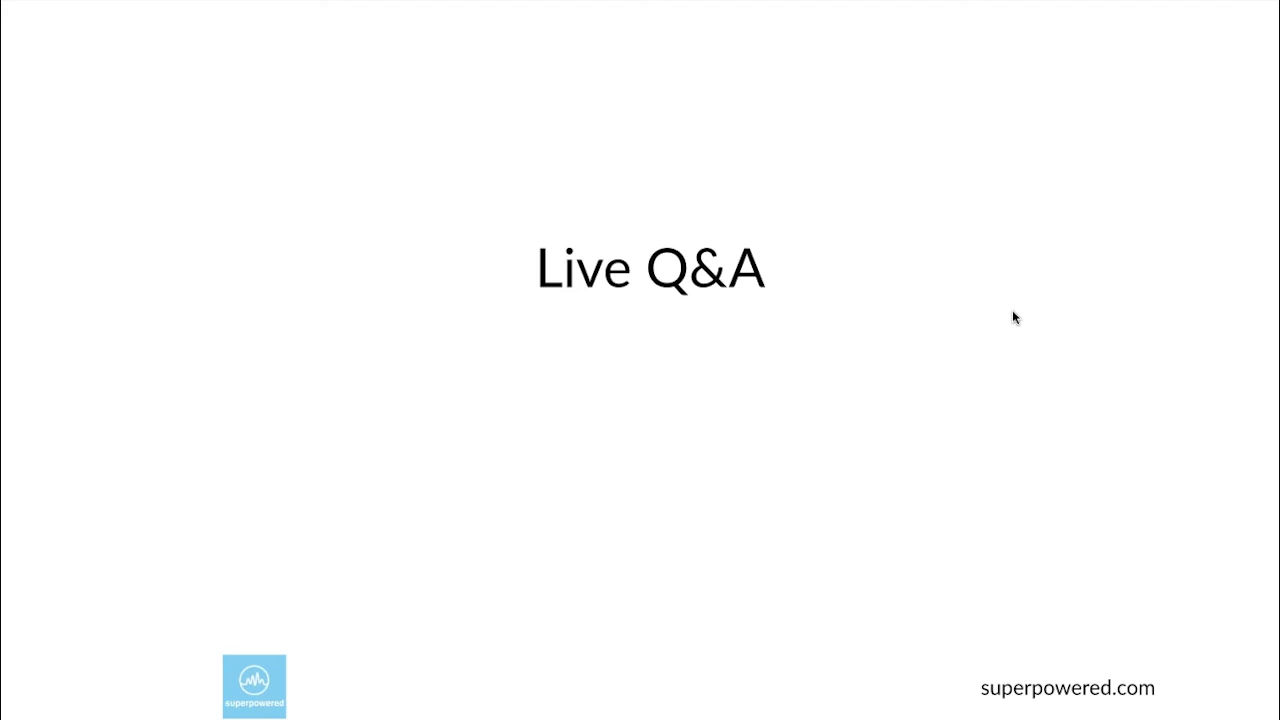
{"action": "mouse_move", "coordinate": [994, 252]}
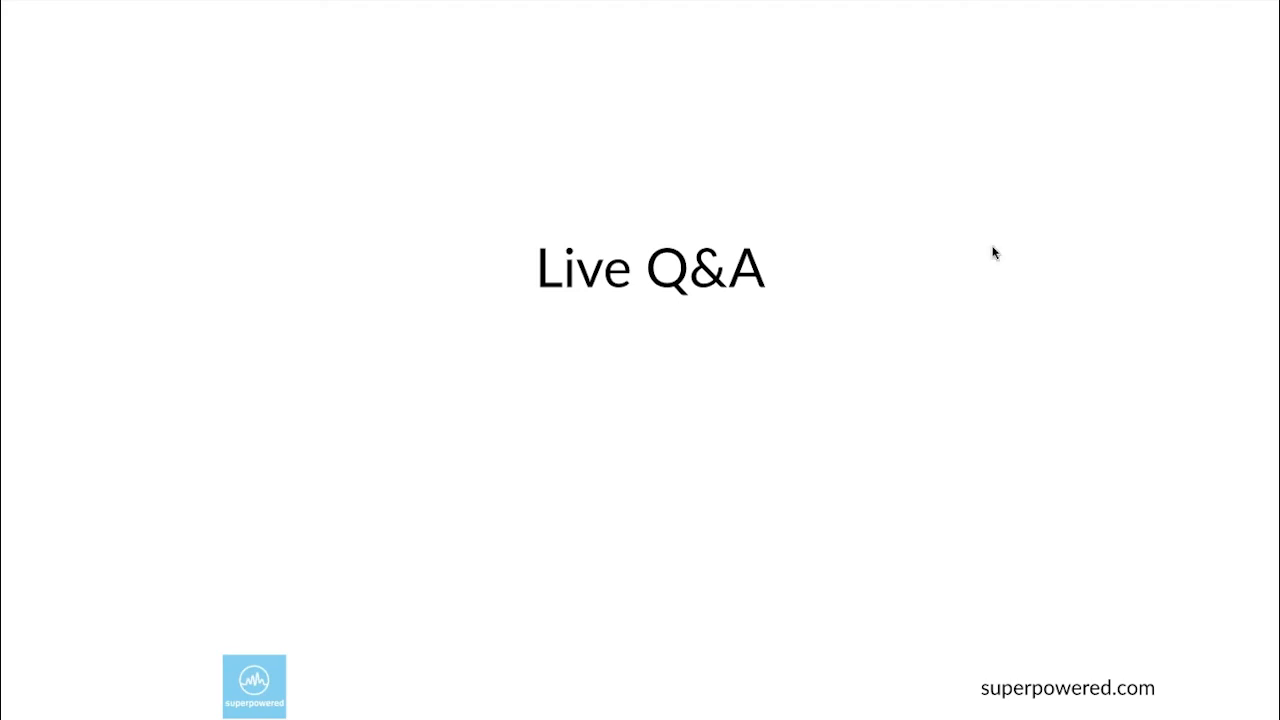